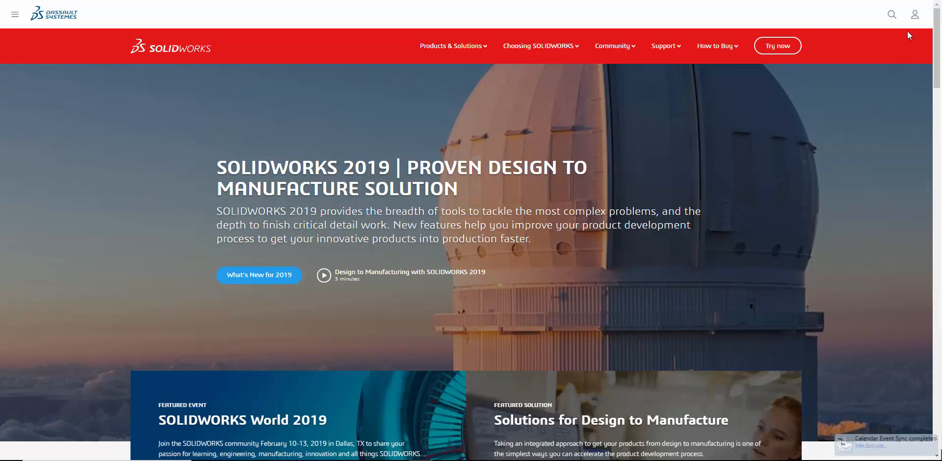
# - Reach the SW Customer Portal sign-in from the account icon's platform list
pyautogui.click(899, 15)
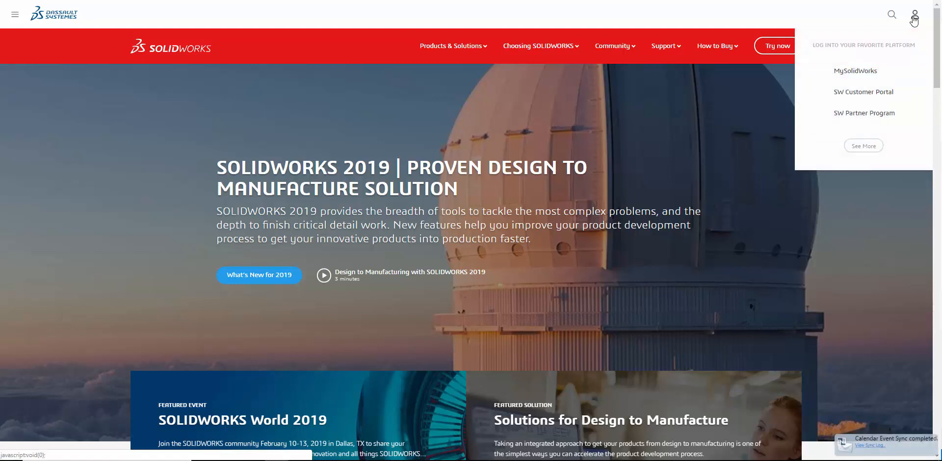
pyautogui.moveTo(864, 92)
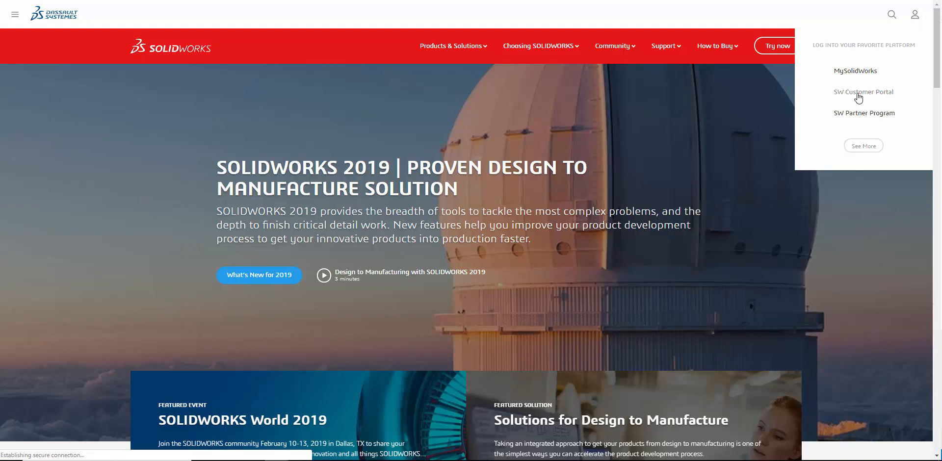
pyautogui.click(863, 92)
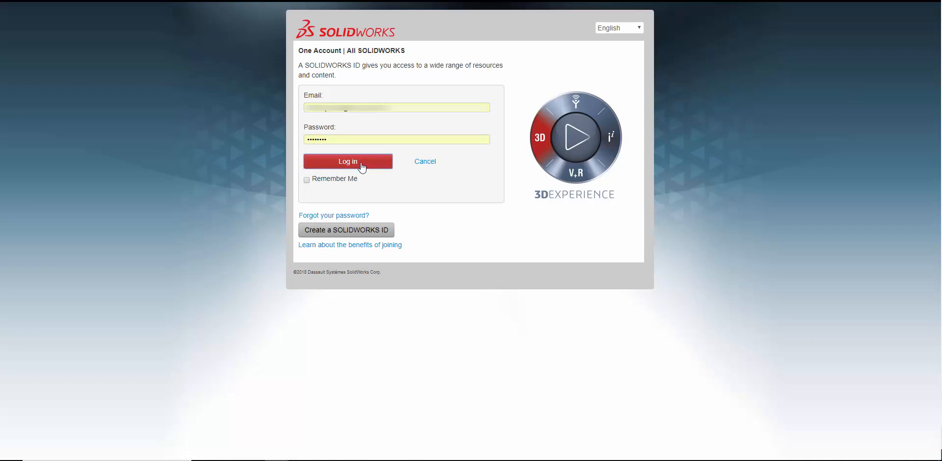
# - Log in and go to Downloads and Updates showing 2019 versions and service packs
pyautogui.click(348, 161)
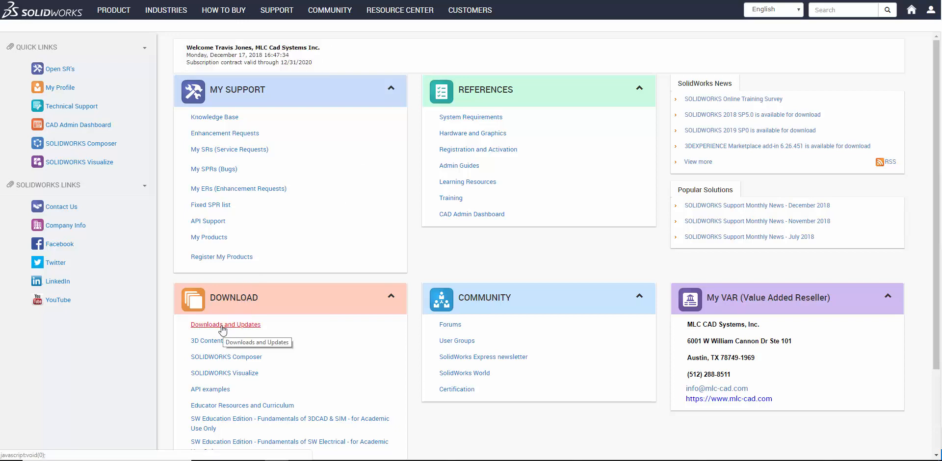
pyautogui.click(225, 324)
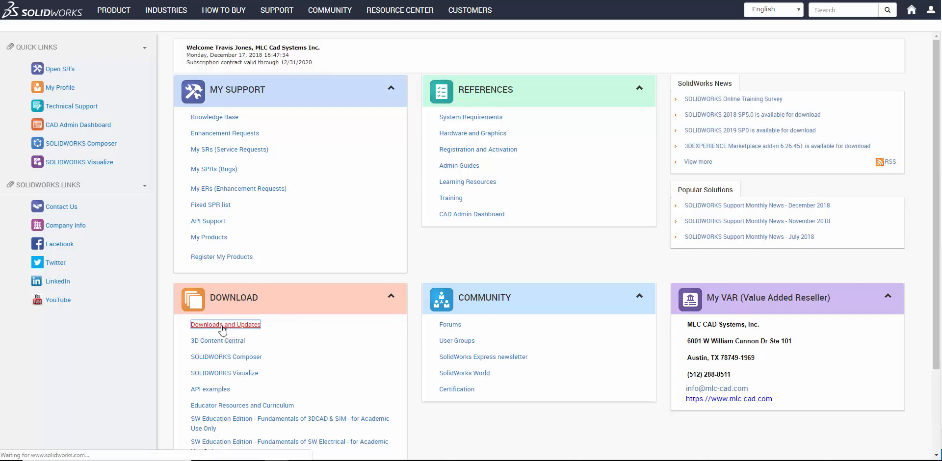
pyautogui.click(225, 324)
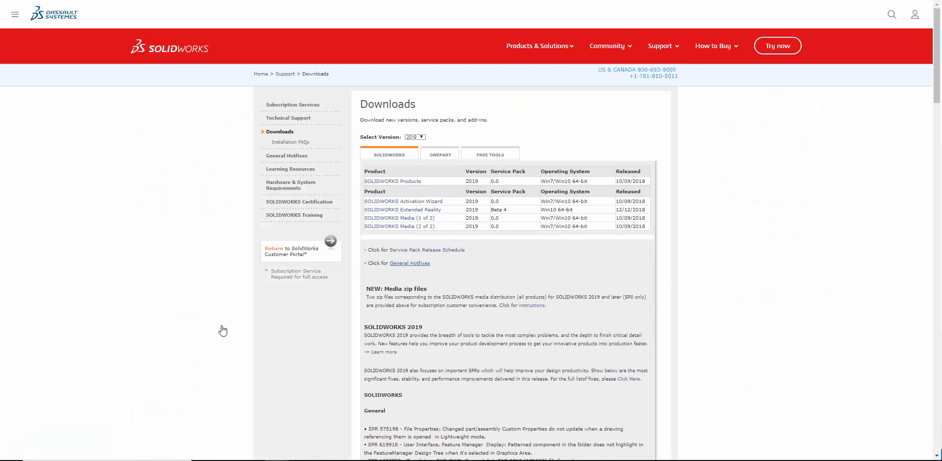
# - Filter downloads to version 2018 and choose SOLIDWORKS Products for Service Pack 4.0
pyautogui.click(414, 137)
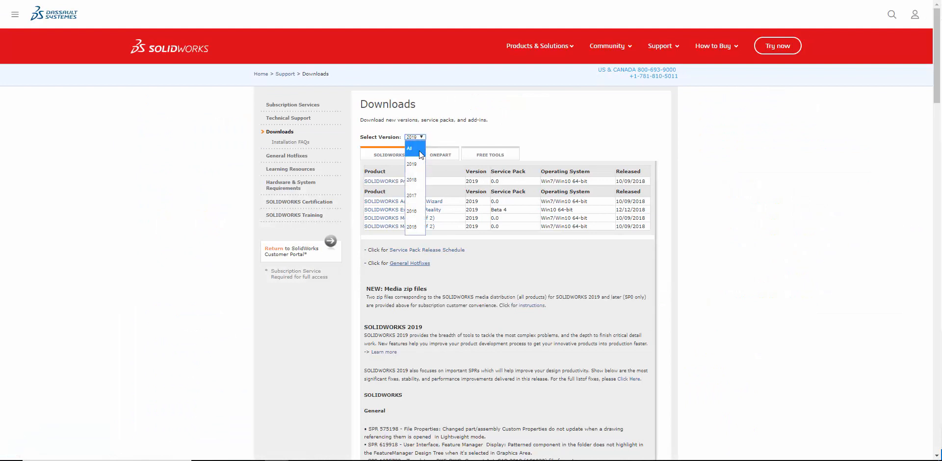
pyautogui.click(412, 180)
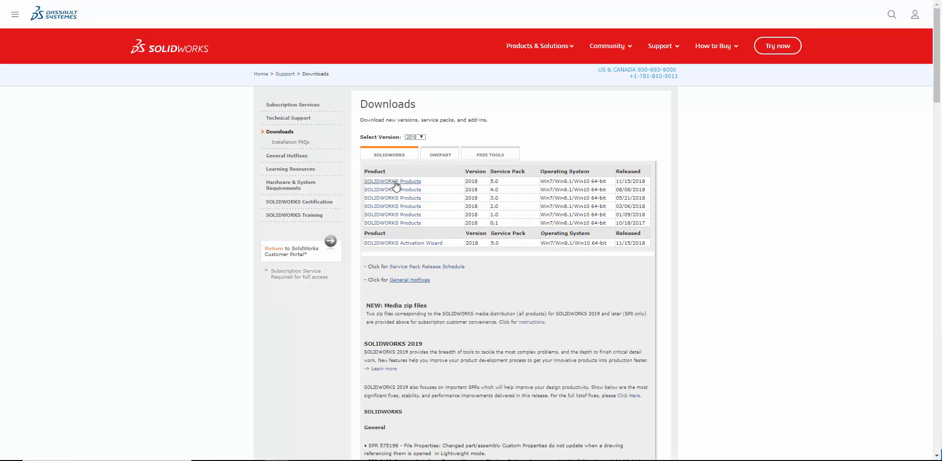
pyautogui.moveTo(393, 189)
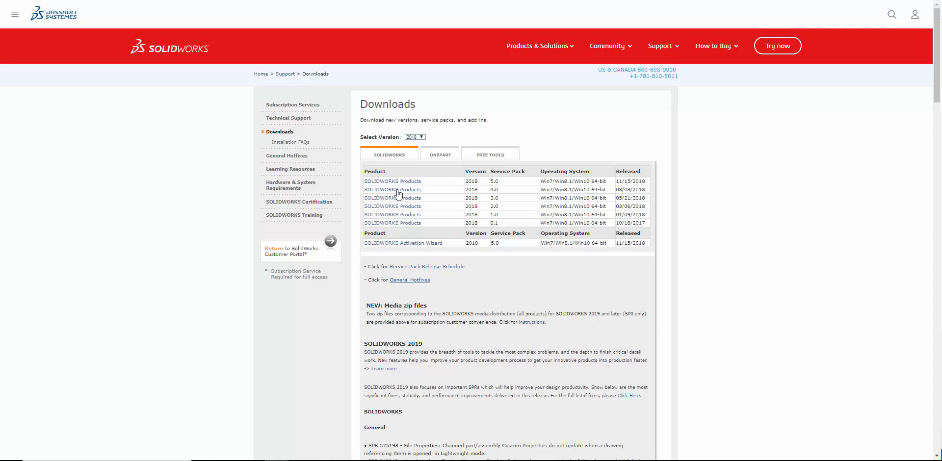
pyautogui.click(392, 189)
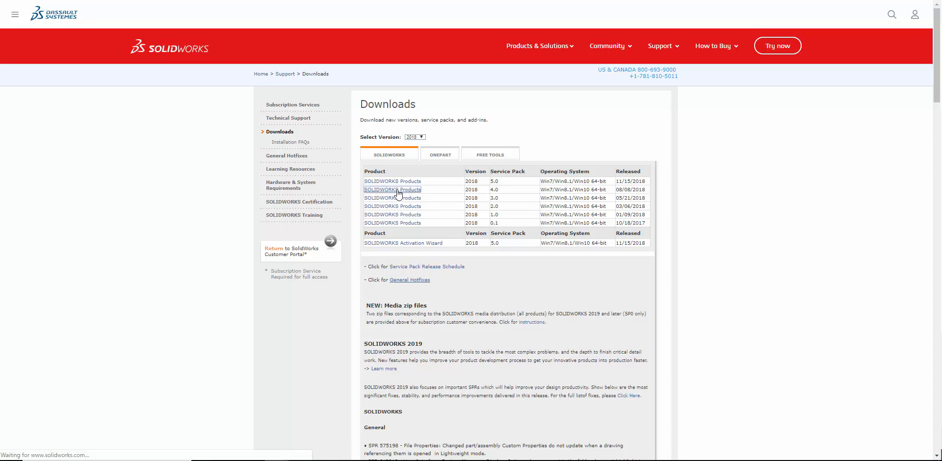
# - Accept the license agreement and download SolidWorksSetup.exe for 2018 SP4.0, launching its self-extractor
pyautogui.click(392, 189)
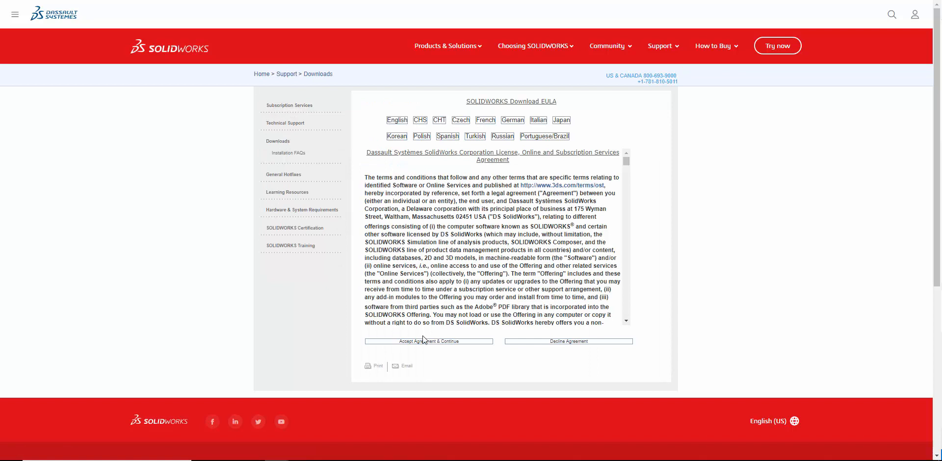
pyautogui.click(428, 341)
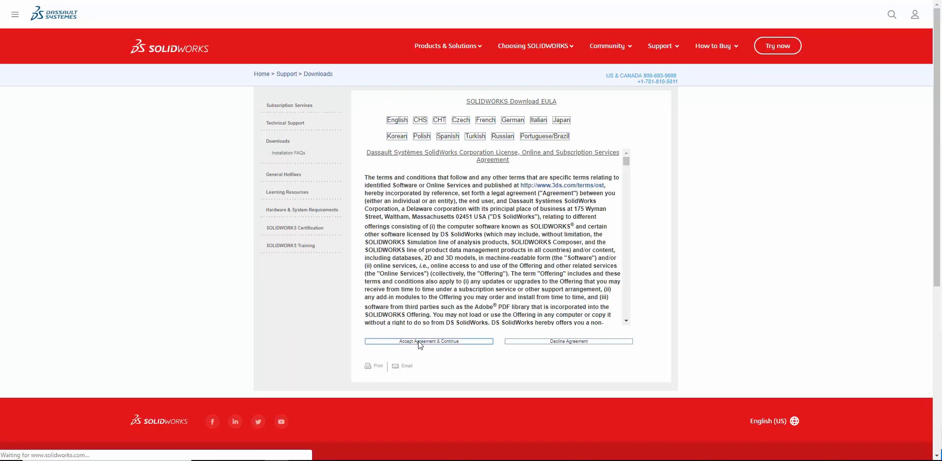
pyautogui.click(429, 341)
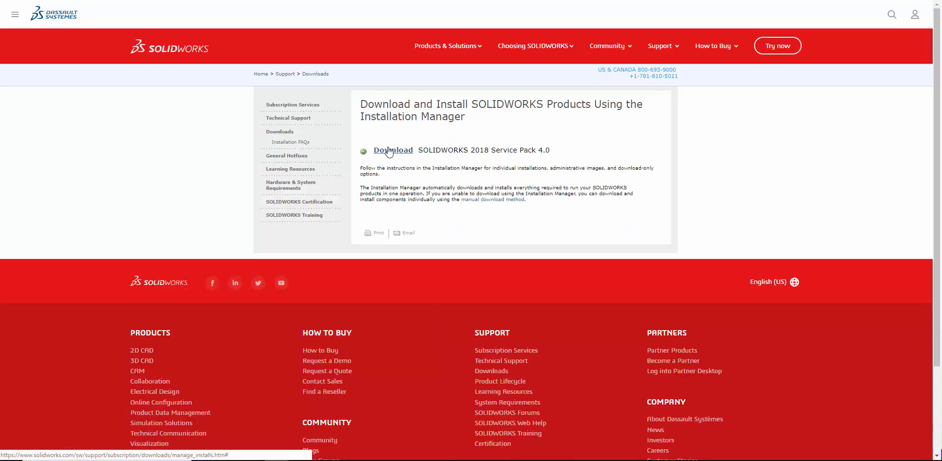
pyautogui.click(393, 149)
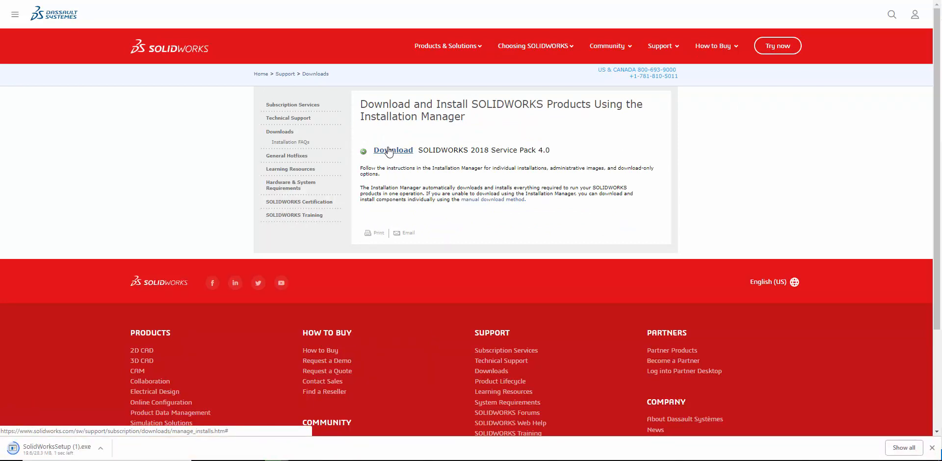
pyautogui.click(100, 448)
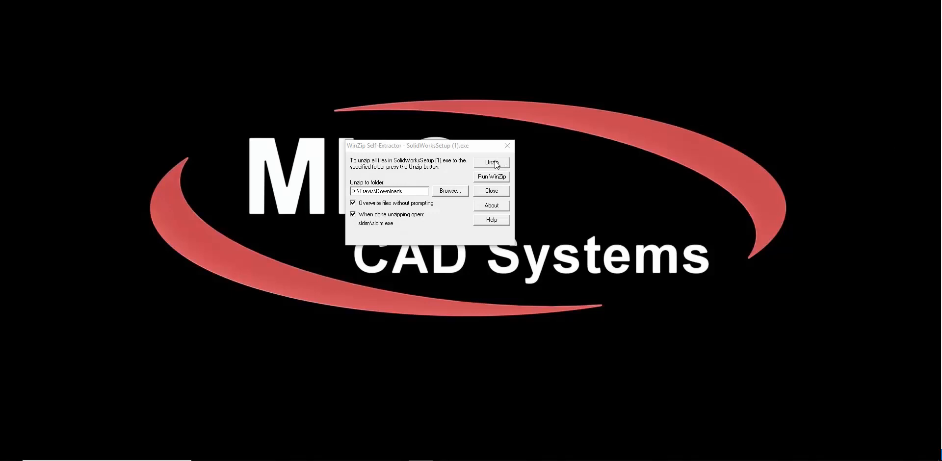
# - Unzip the 210 setup files into Downloads and dismiss the success message
pyautogui.click(491, 163)
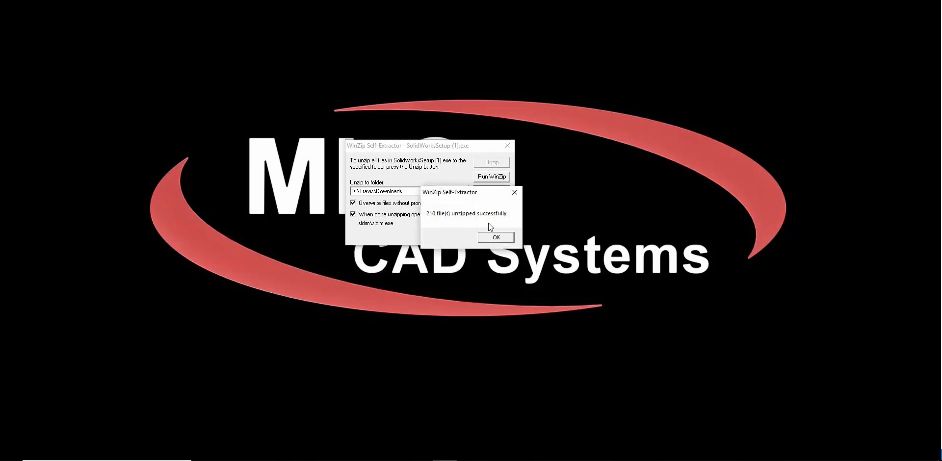
pyautogui.click(495, 238)
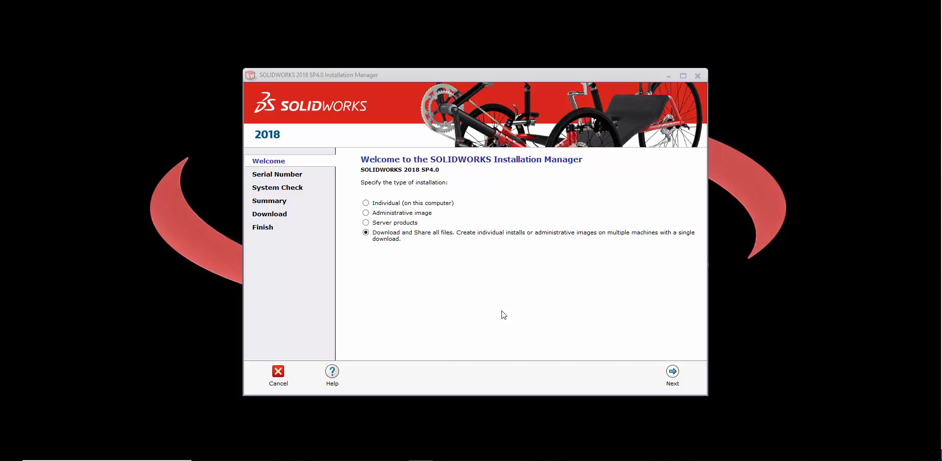
pyautogui.moveTo(395, 253)
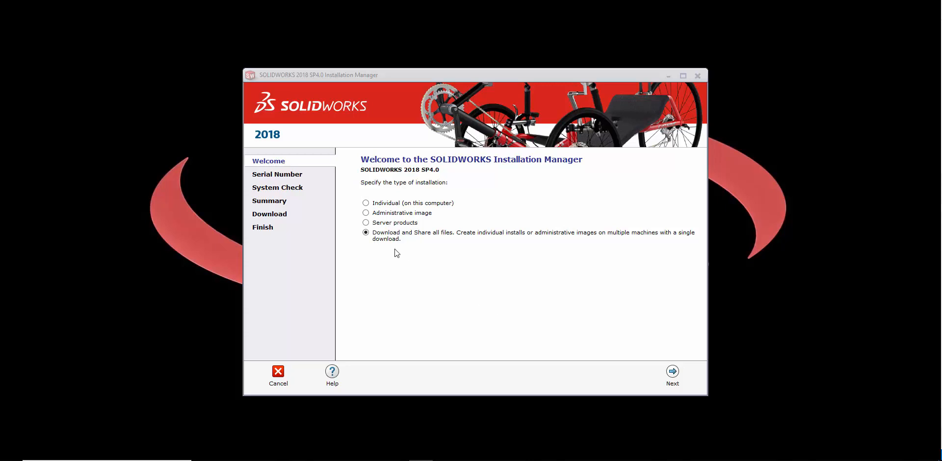